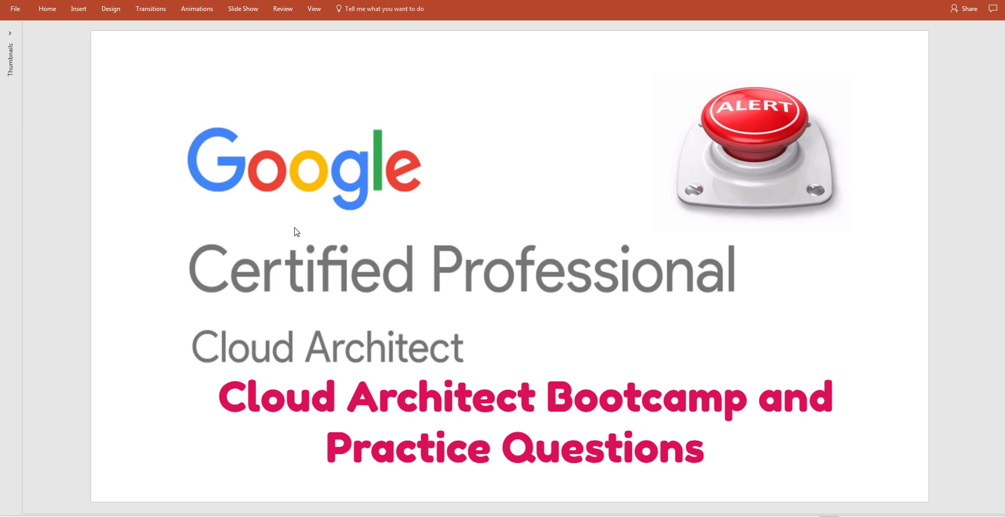
mouse_move(358, 240)
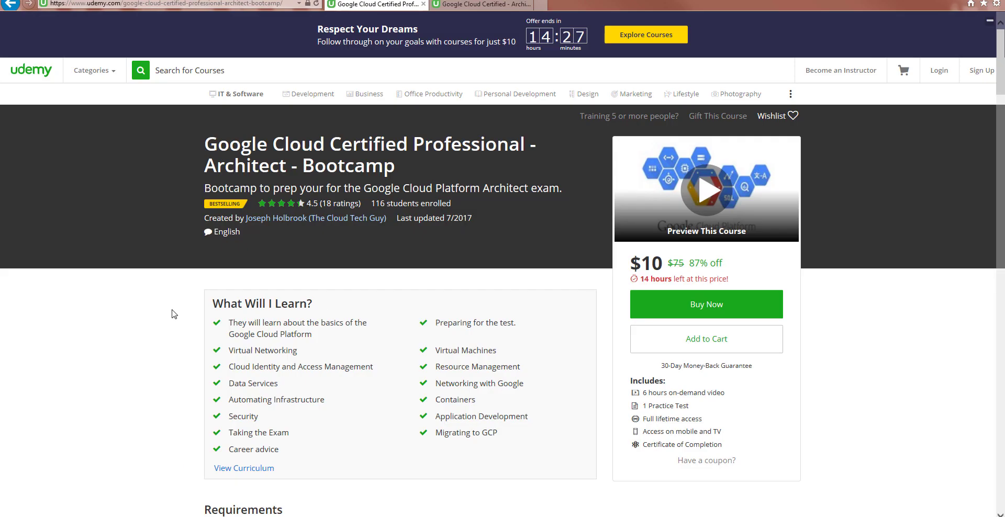
mouse_move(139, 196)
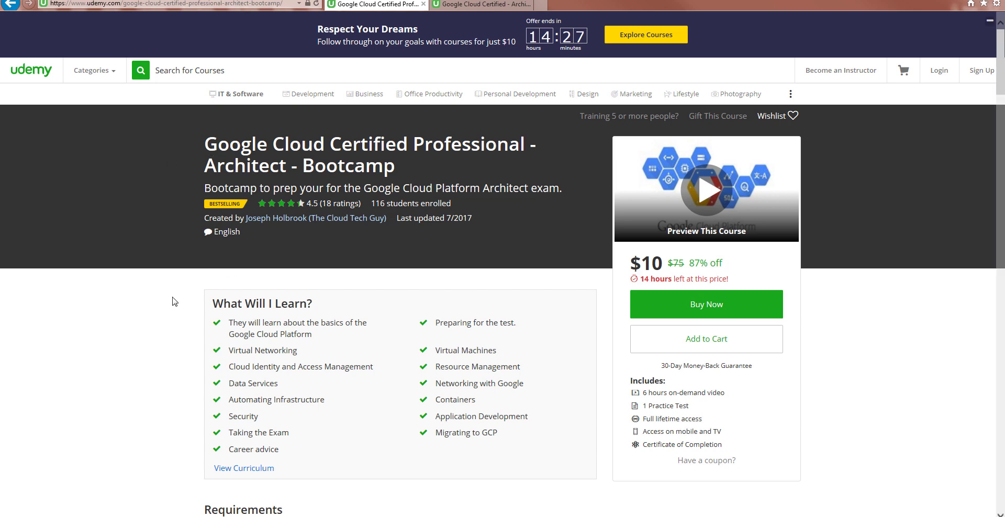
- Scroll the bootcamp page to the Requirements and highlight the Containers learning point
scroll(down, 3)
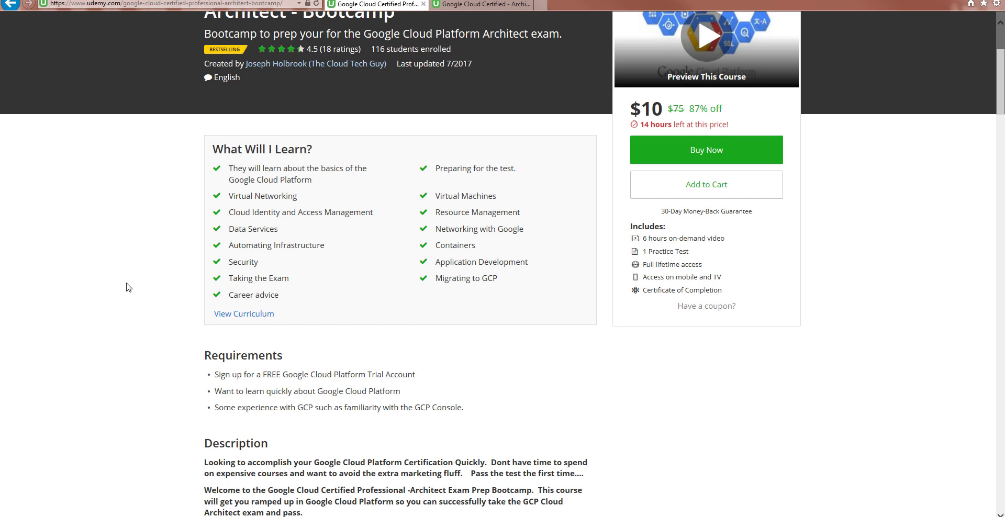
mouse_move(161, 280)
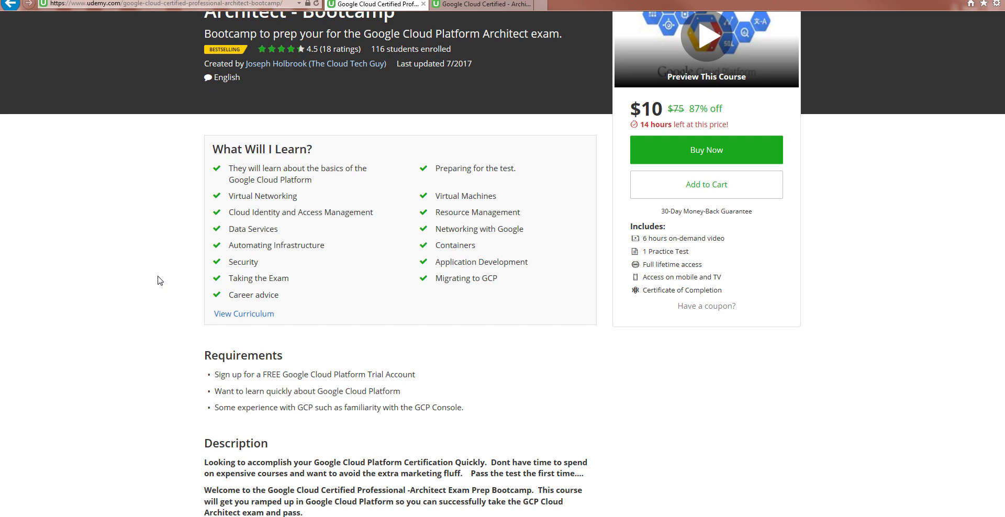
mouse_move(348, 354)
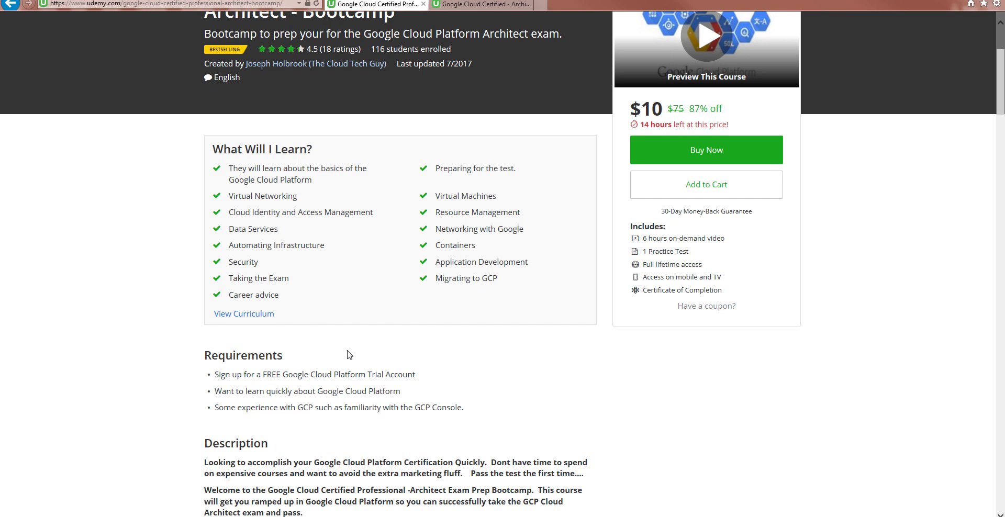
double_click(466, 277)
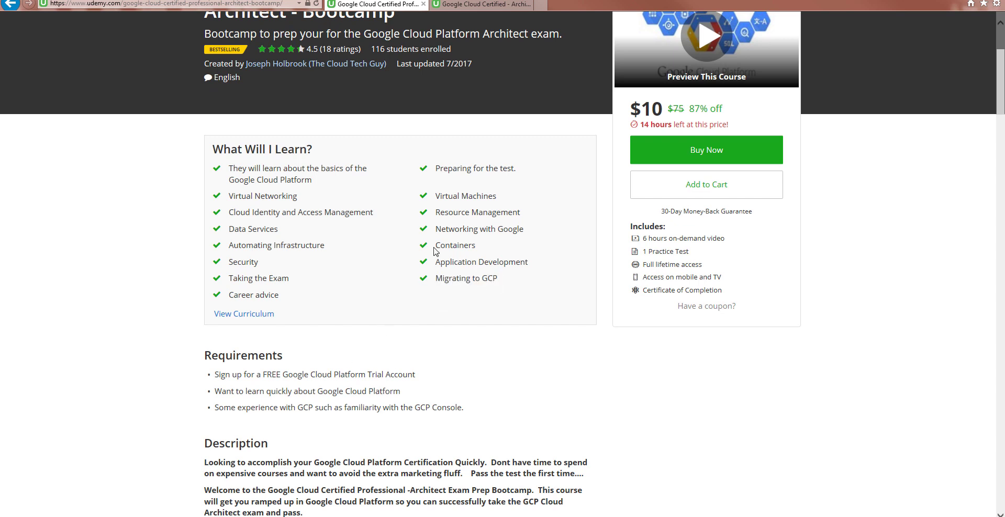
double_click(454, 245)
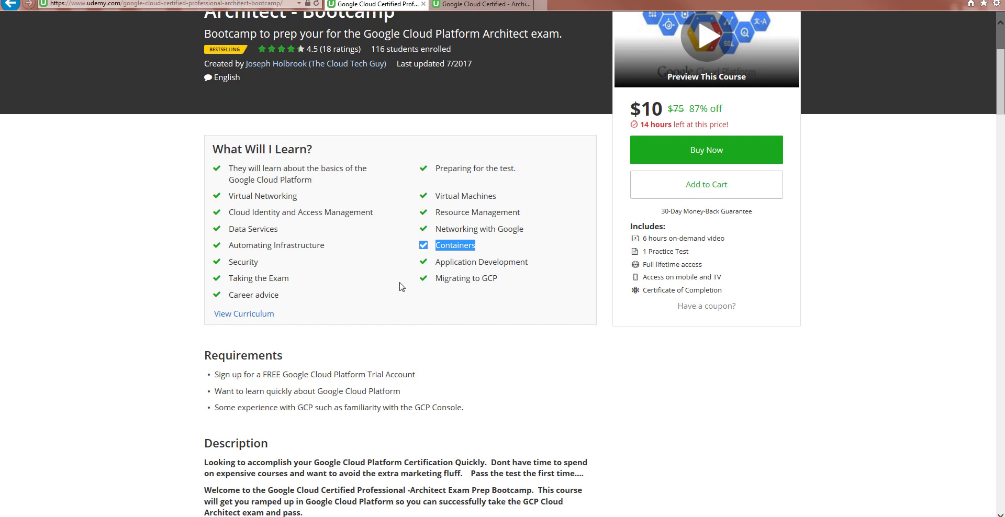
mouse_move(372, 337)
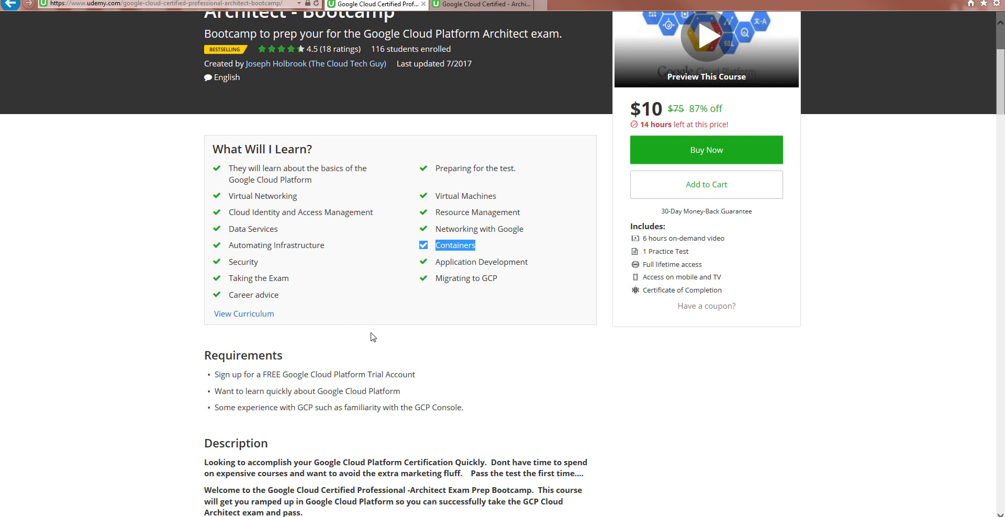
- Scroll down to the Description with the exam-prep overview and numbered offerings list
scroll(down, 3)
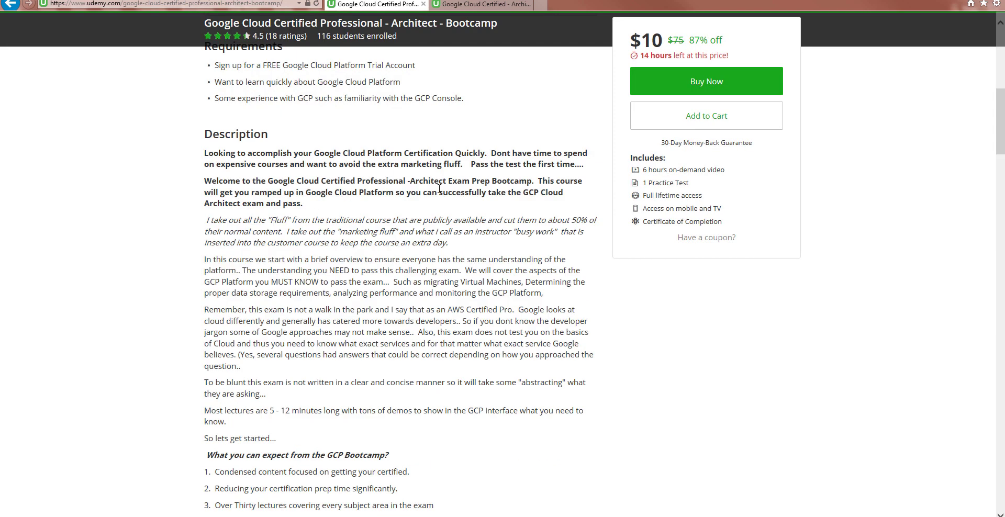
scroll(down, 3)
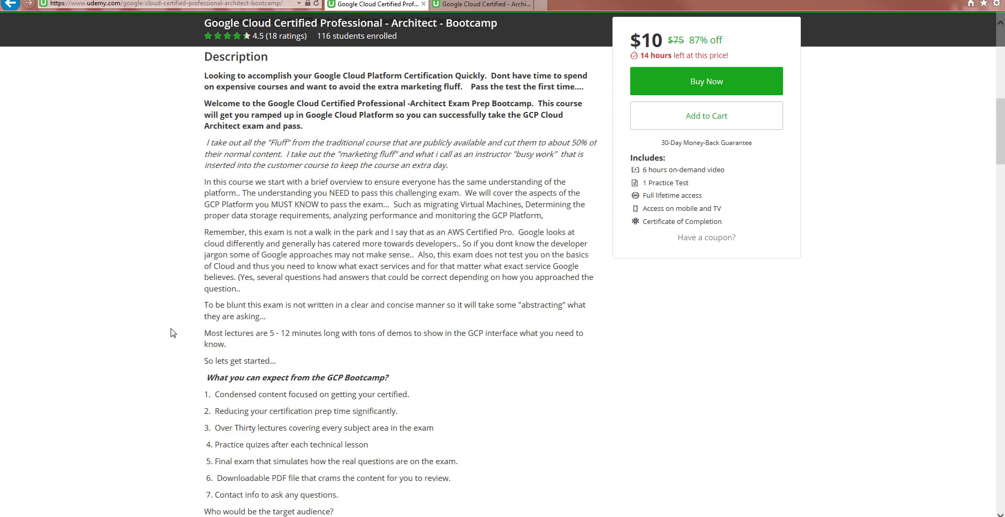
mouse_move(271, 349)
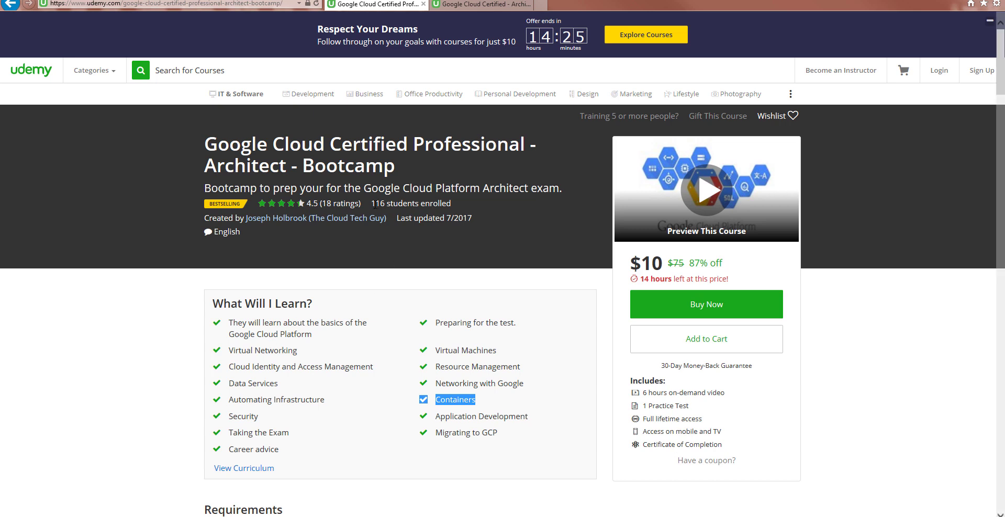
mouse_move(371, 207)
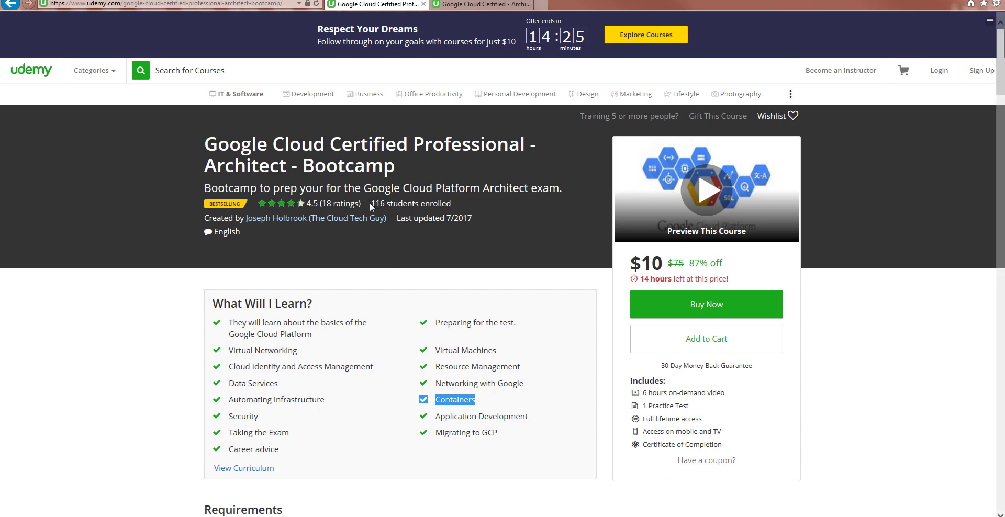
mouse_move(409, 207)
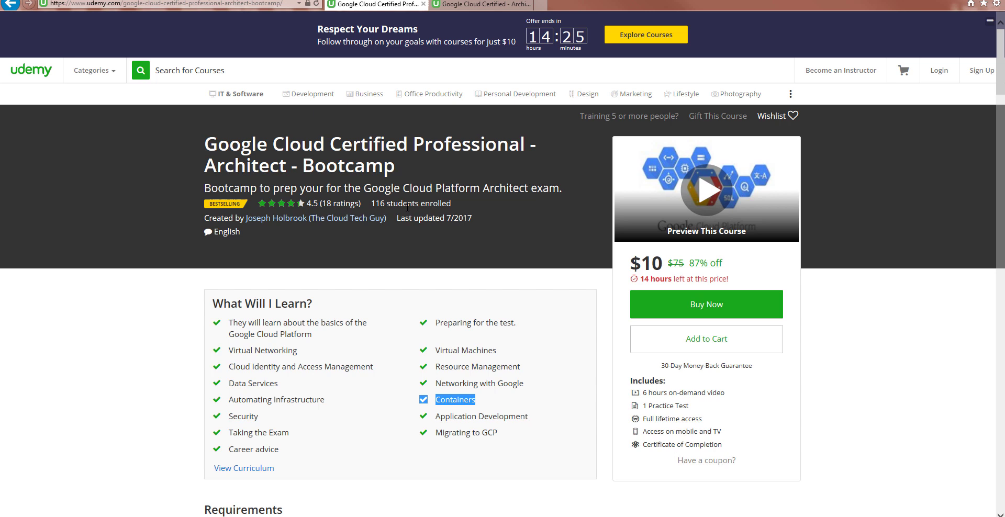
mouse_move(367, 215)
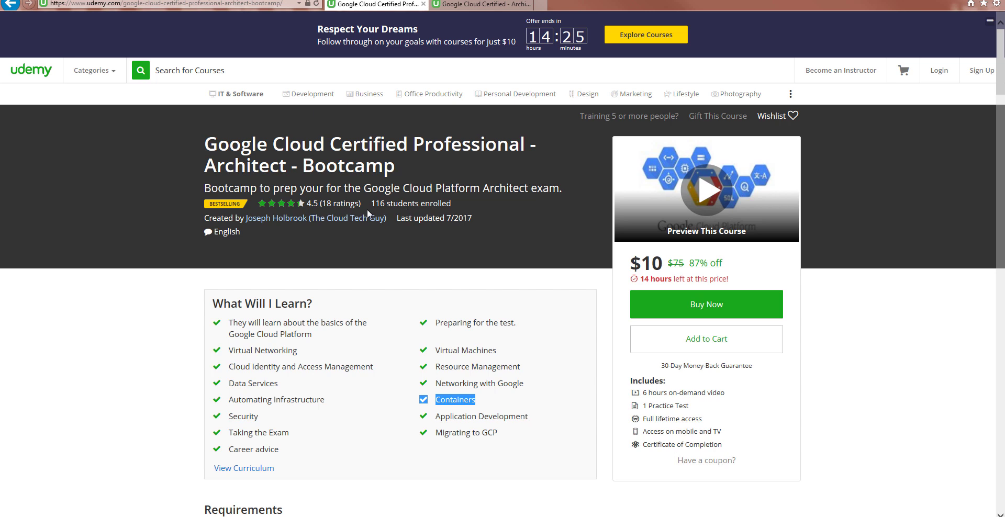
mouse_move(303, 210)
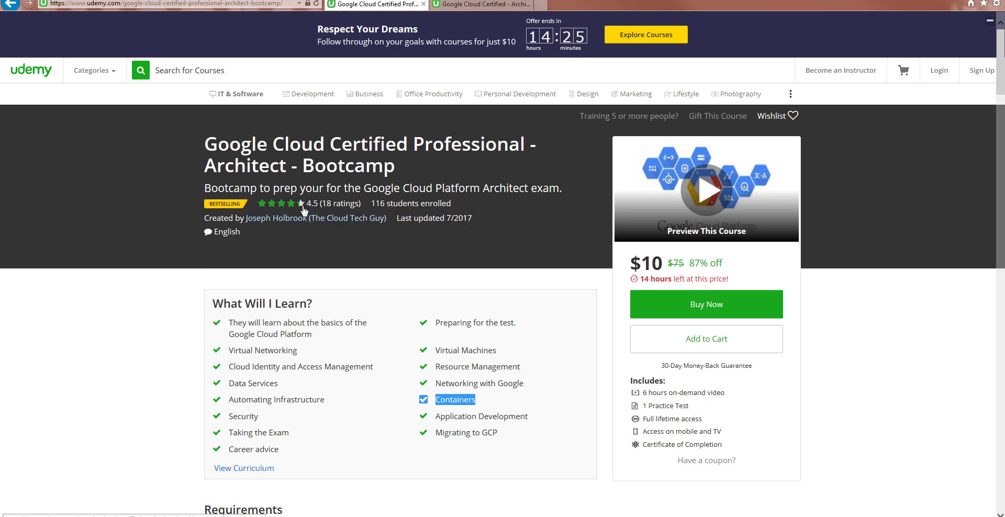
mouse_move(303, 360)
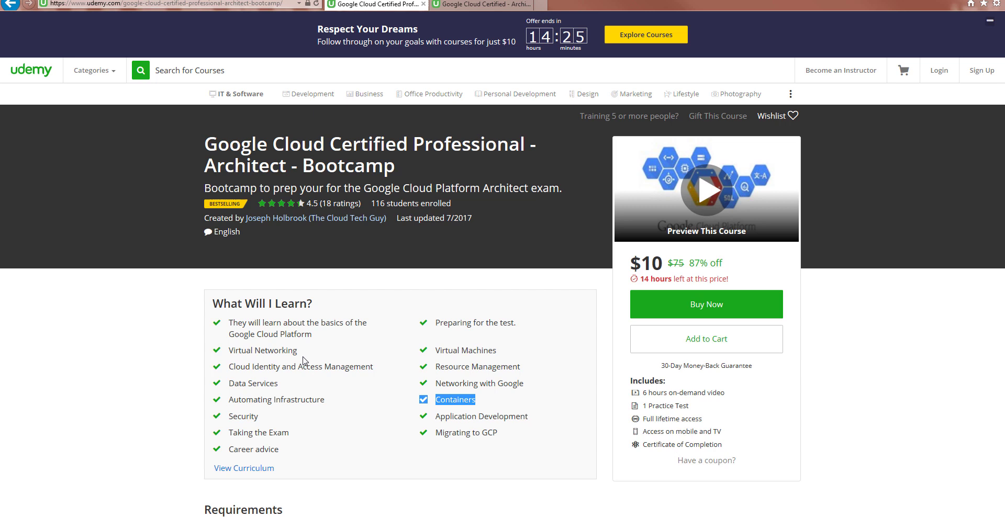
mouse_move(481, 127)
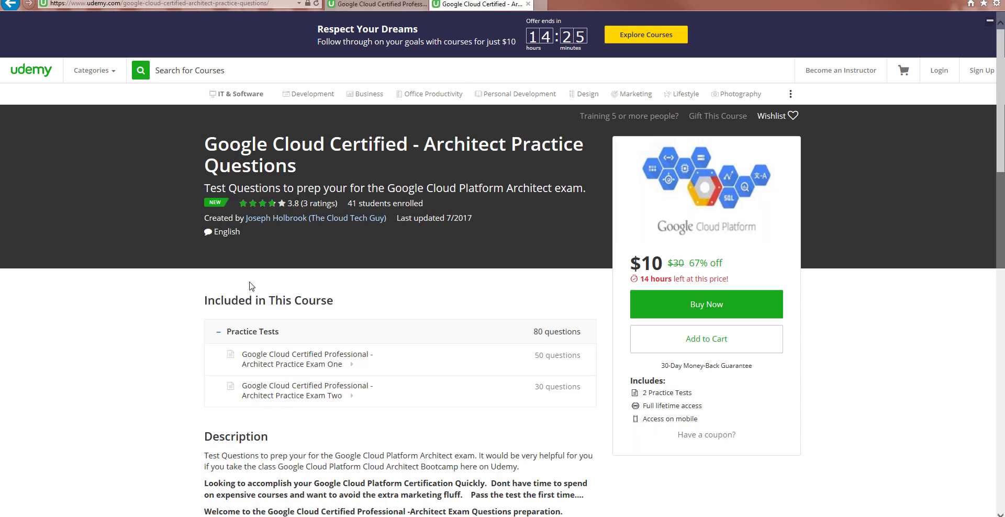
mouse_move(384, 161)
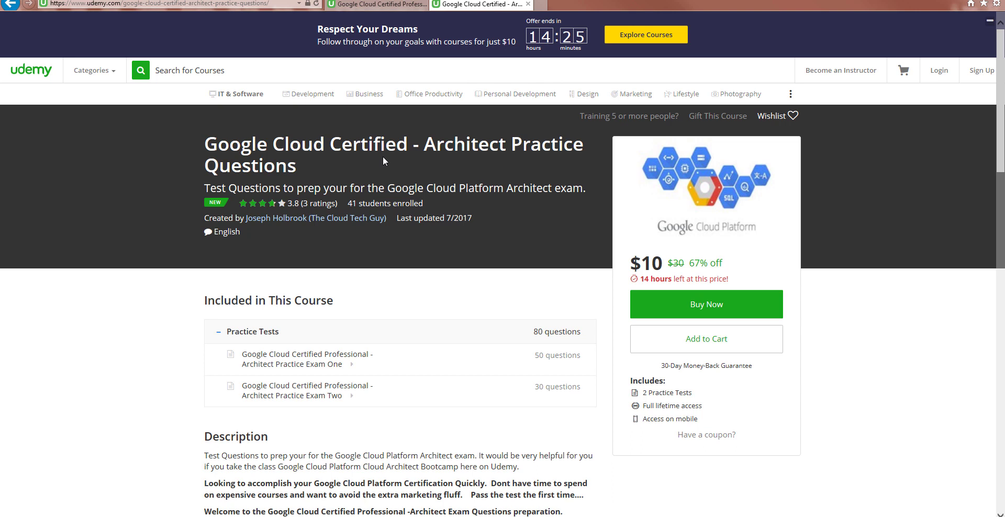
mouse_move(296, 365)
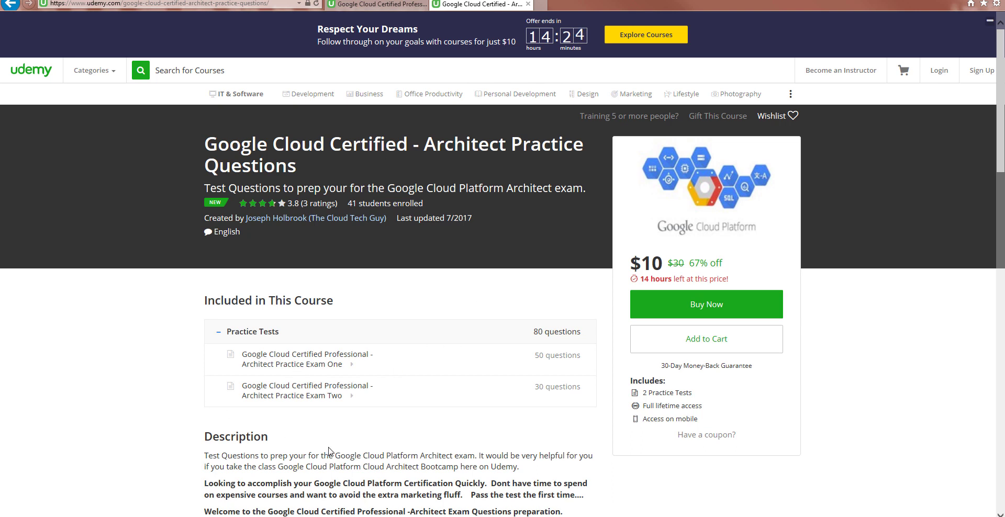
mouse_move(253, 289)
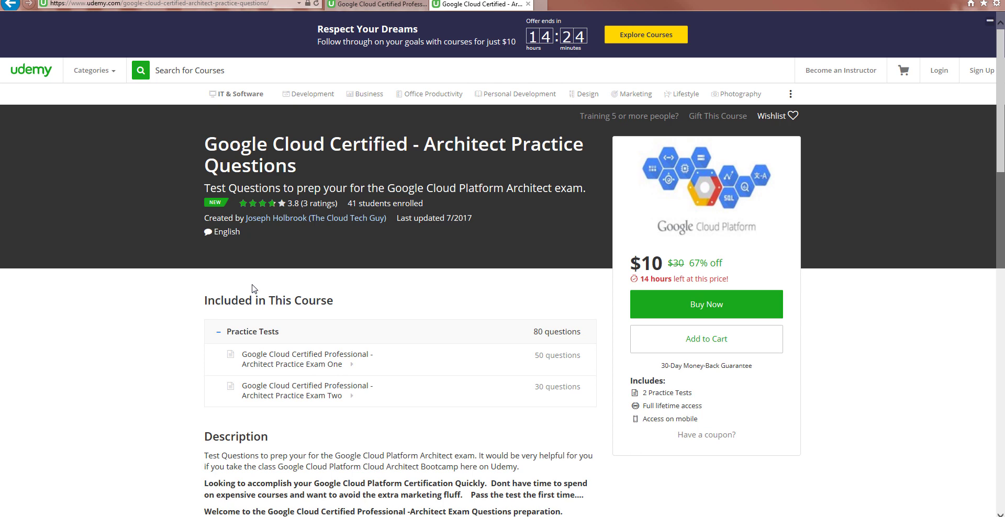
- Scroll the Practice Questions page to bring the description below the two exams into view
scroll(down, 3)
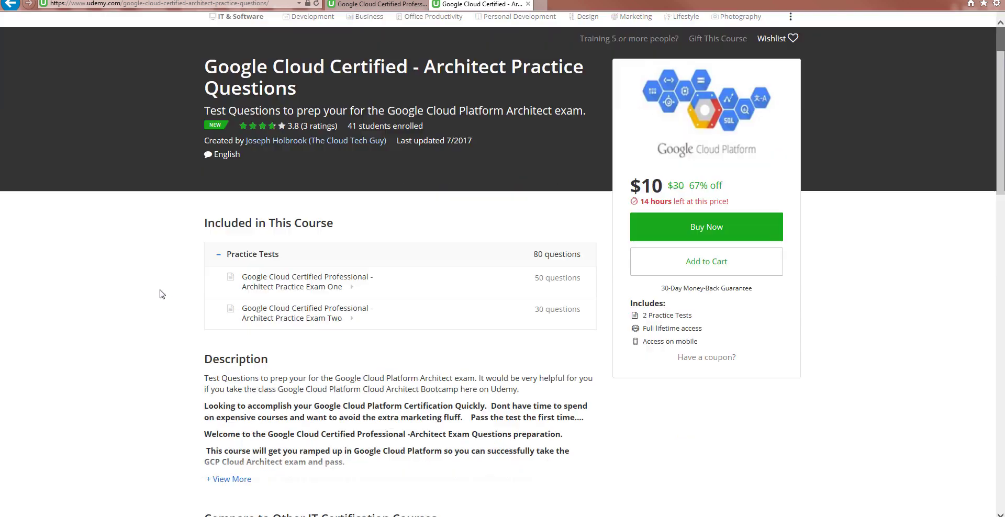
mouse_move(320, 126)
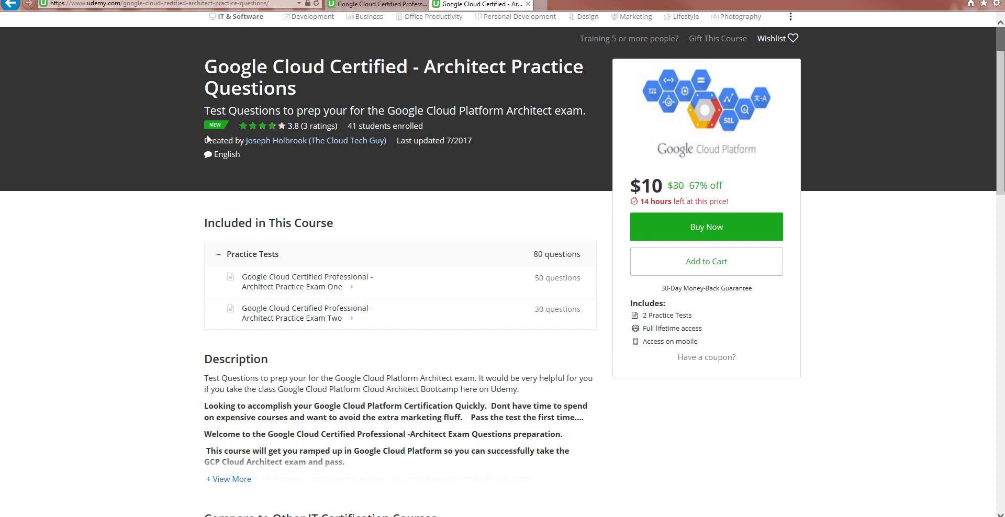
mouse_move(187, 141)
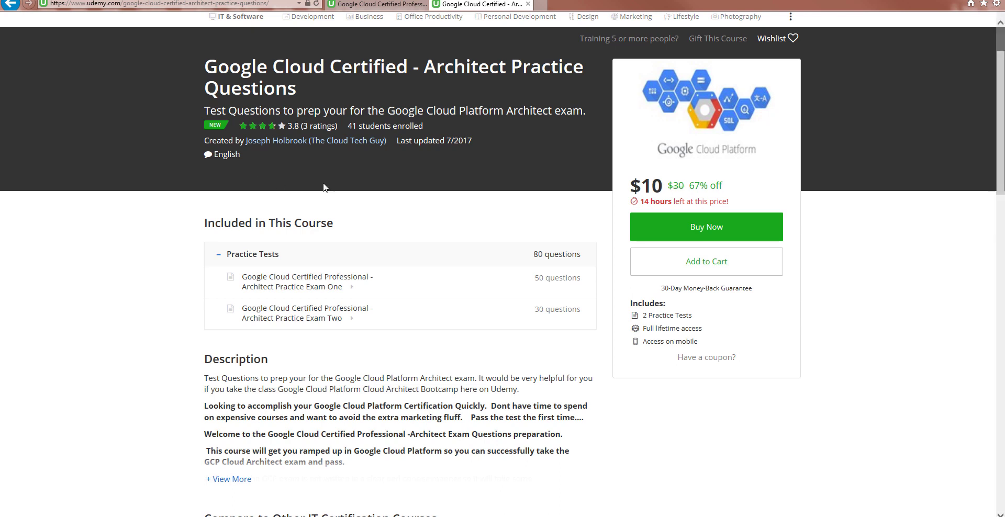
mouse_move(417, 208)
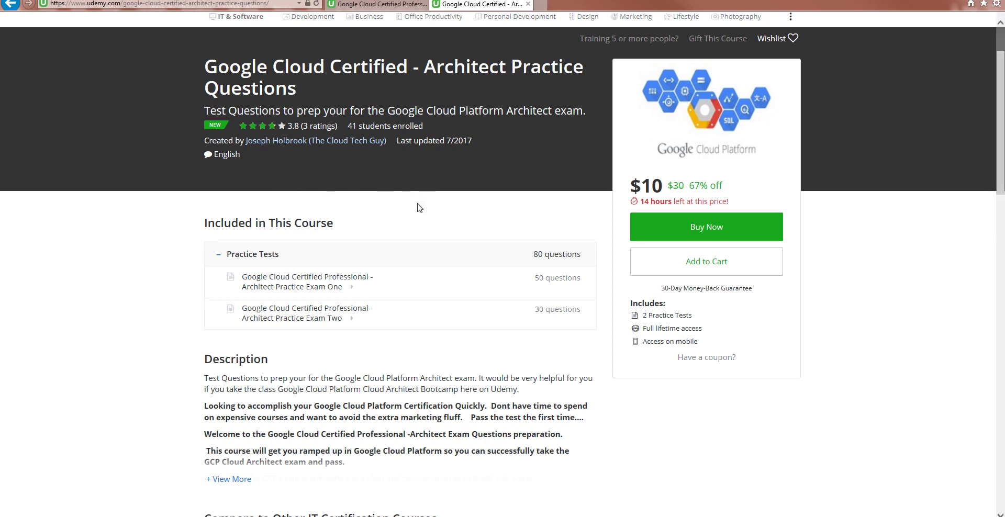
- Expand the course description with '+ View More' and scroll through the full text
scroll(down, 3)
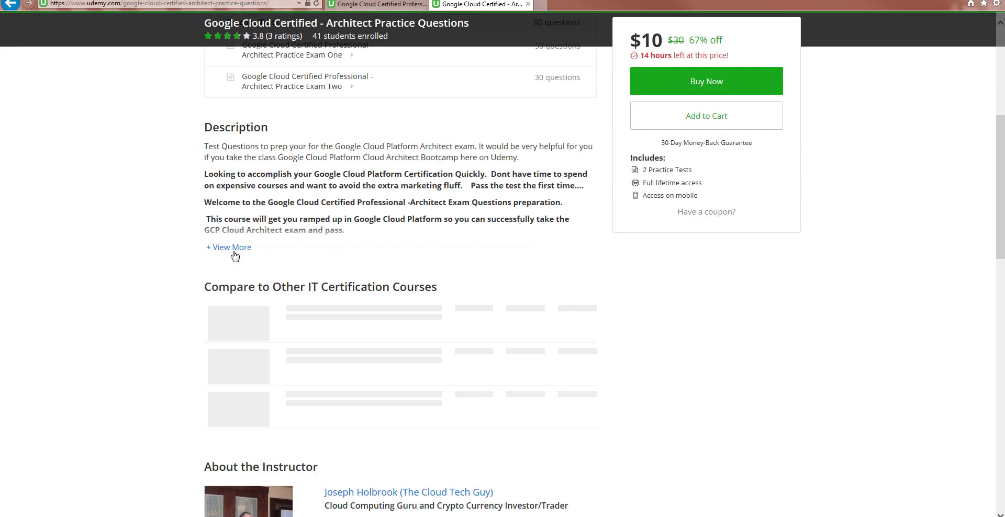
click(228, 248)
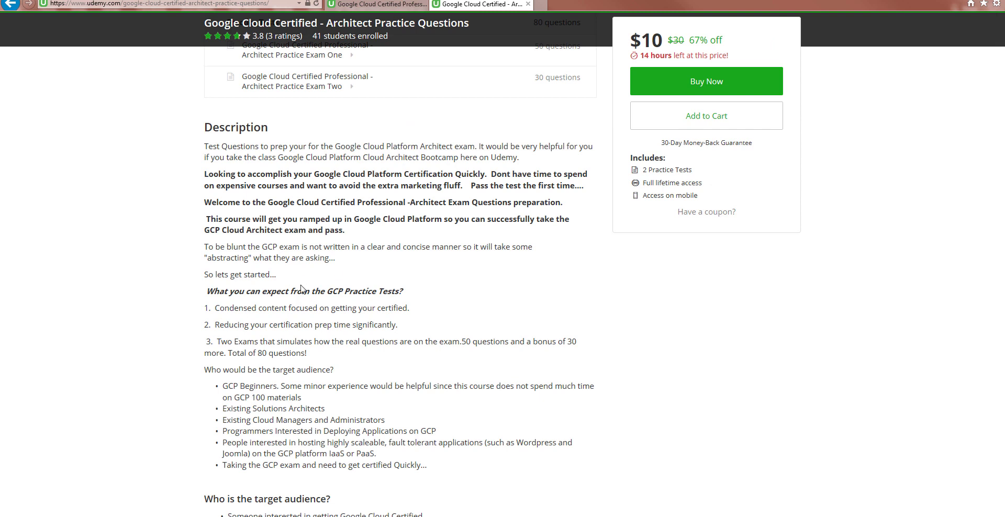
scroll(down, 3)
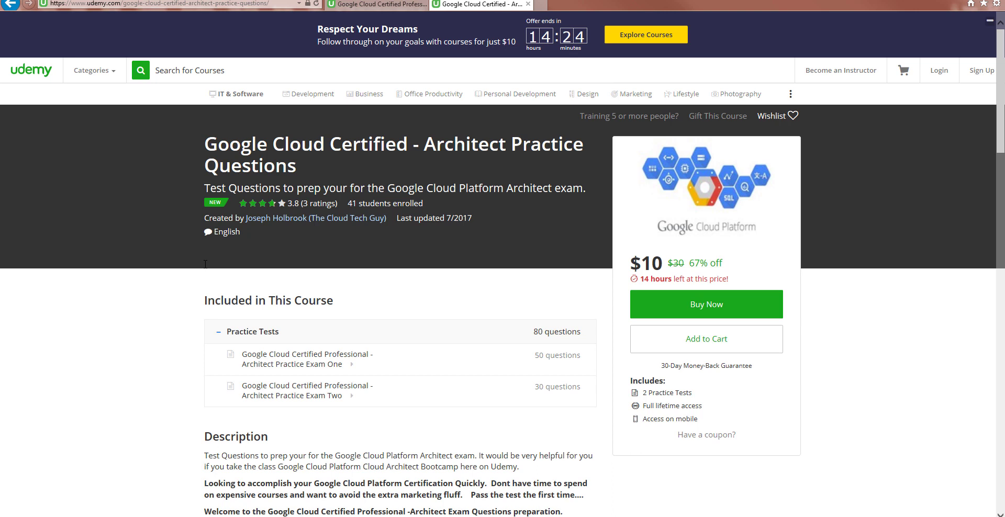
mouse_move(220, 253)
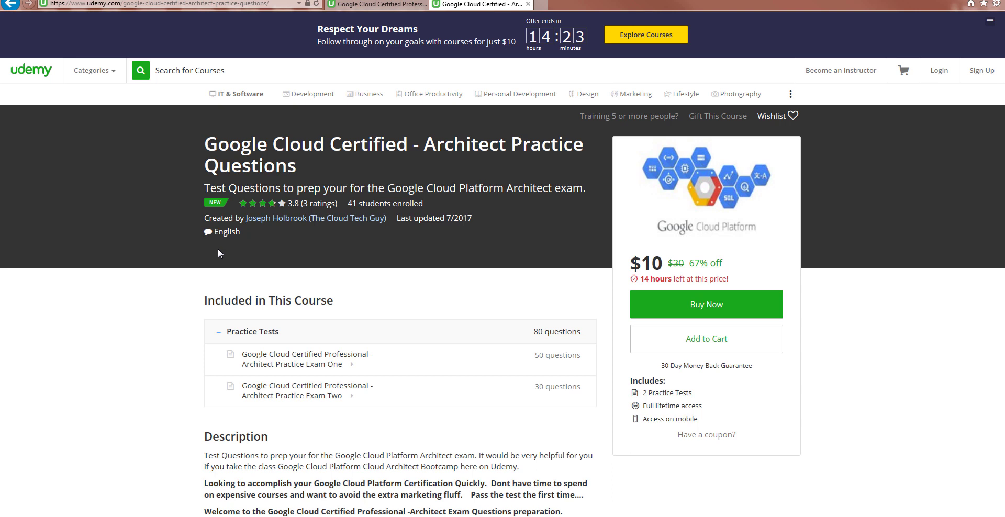
mouse_move(514, 225)
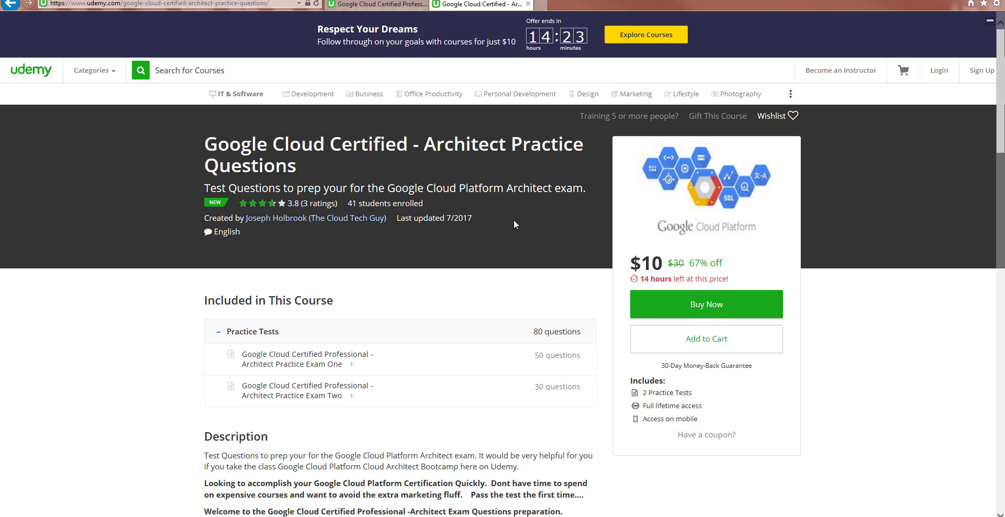